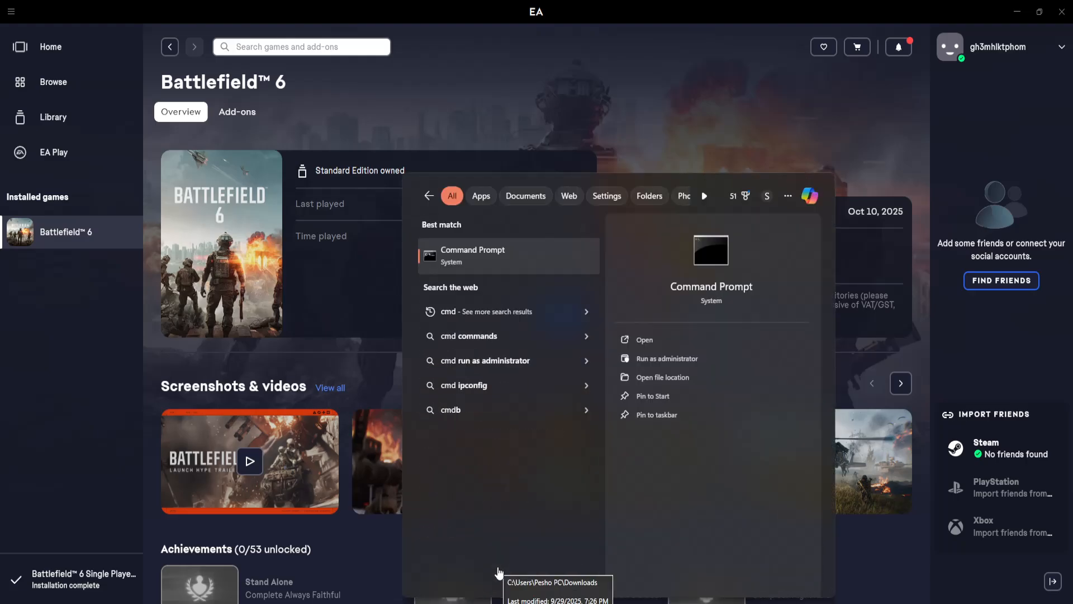
{"action": "mouse_move", "coordinate": [495, 264]}
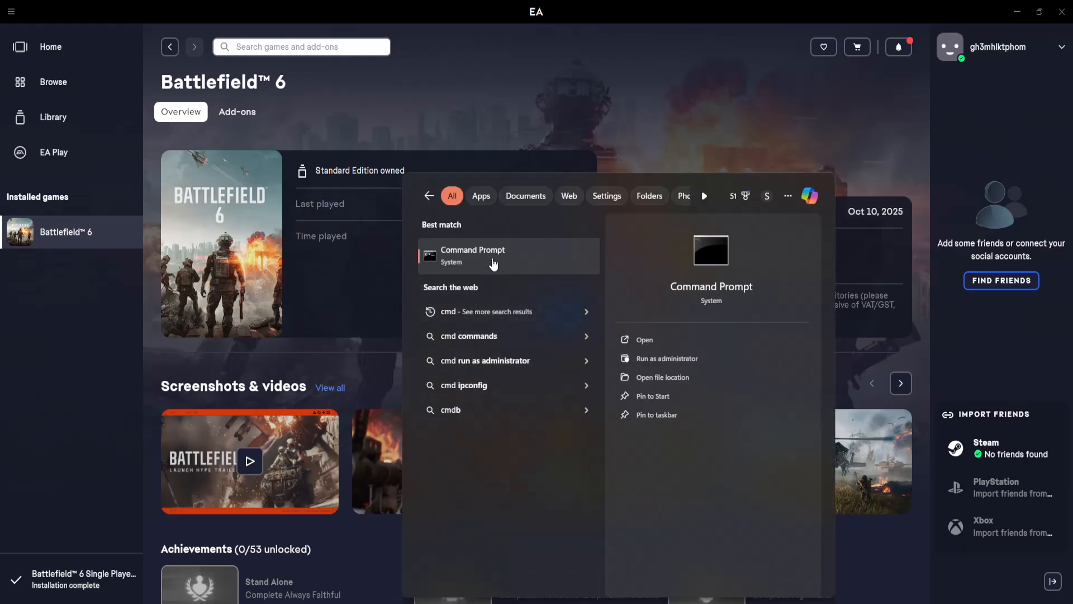
Launch Command Prompt from the cmd search results with Run as administrator
{"action": "right_click", "coordinate": [493, 256]}
{"action": "type", "text": "ipconfi"}
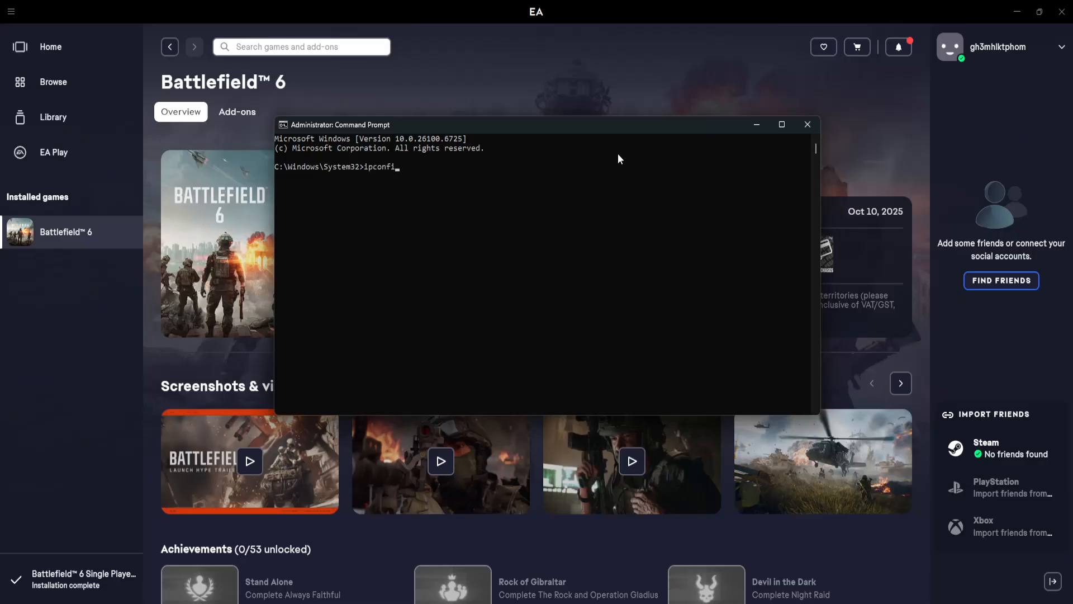
Flush DNS with ipconfig /flushdns, close Command Prompt, and launch AMD Software
{"action": "type", "text": "g /flushdns"}
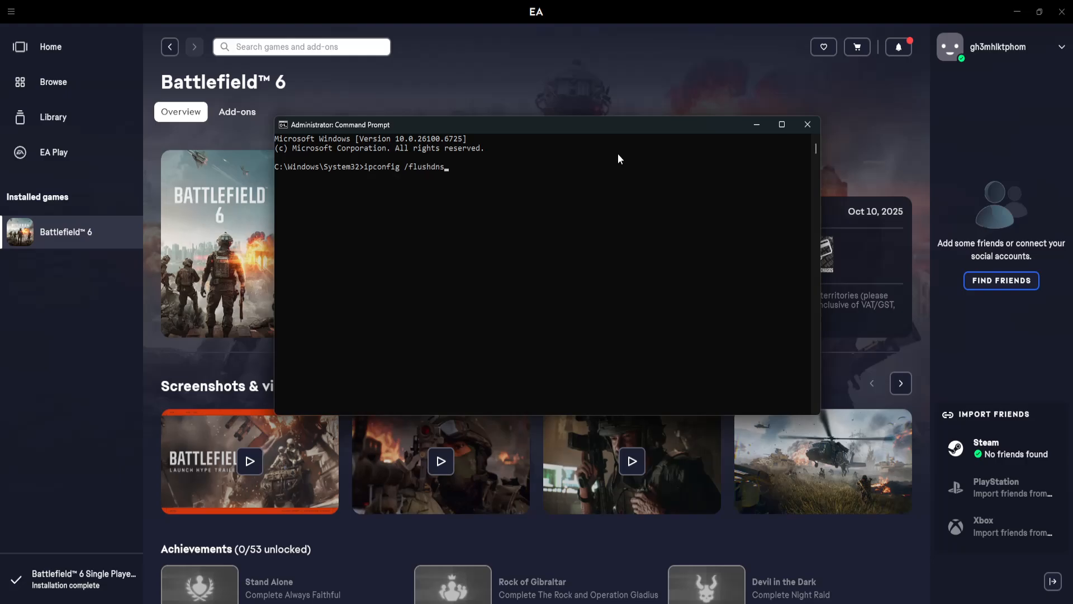
{"action": "mouse_move", "coordinate": [793, 147]}
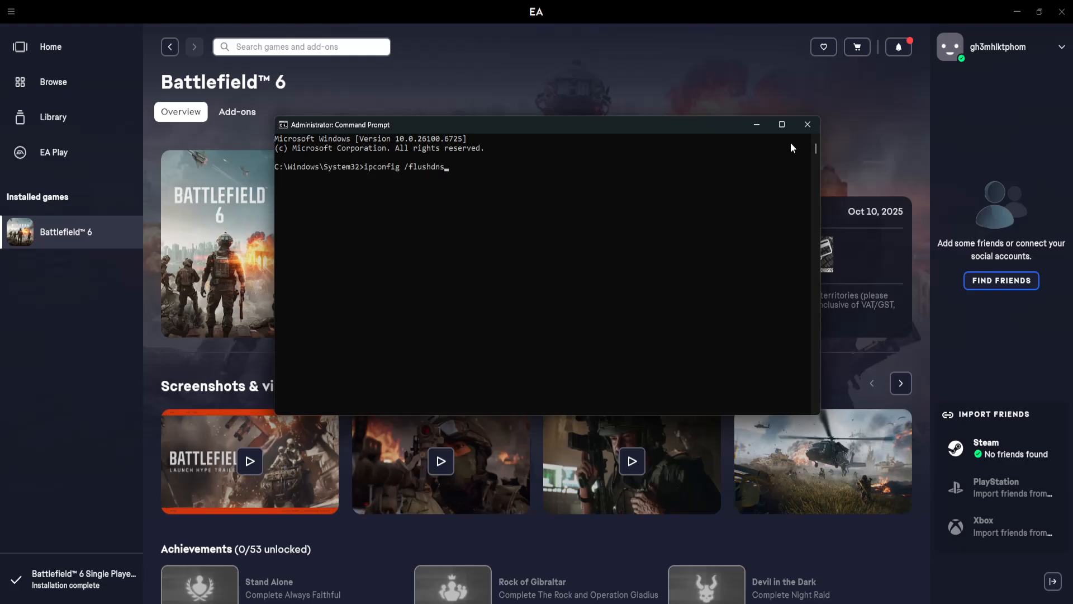
{"action": "left_click", "coordinate": [806, 124]}
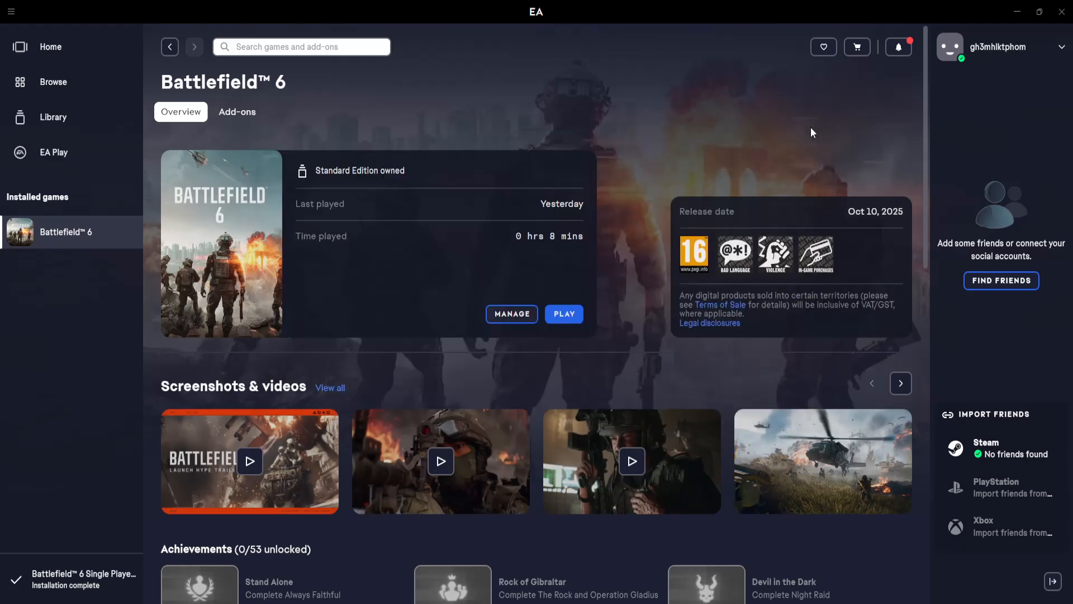
{"action": "mouse_move", "coordinate": [799, 129]}
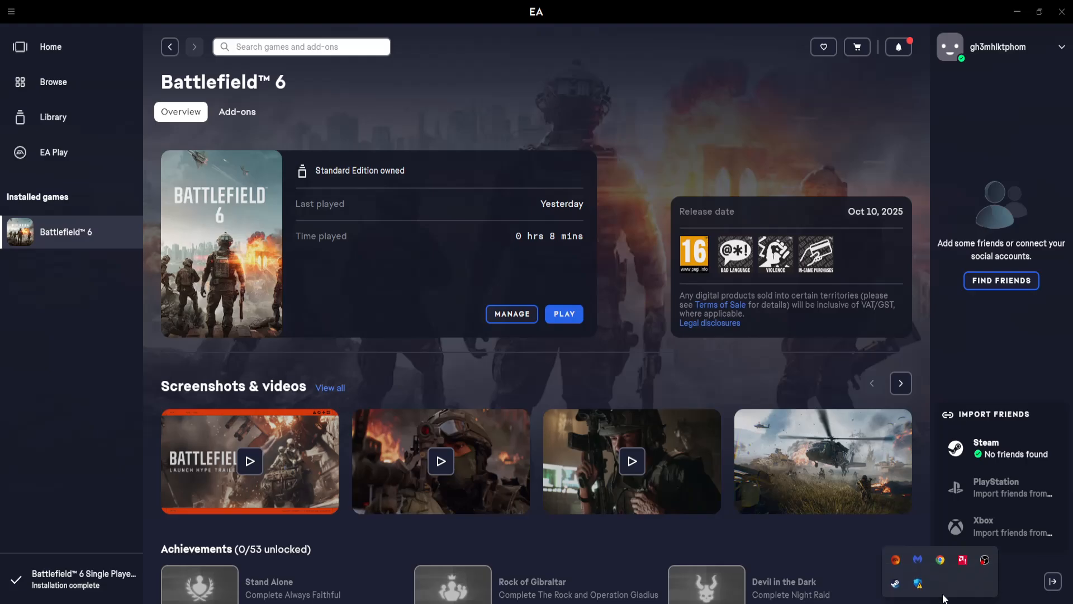
{"action": "left_click", "coordinate": [961, 559]}
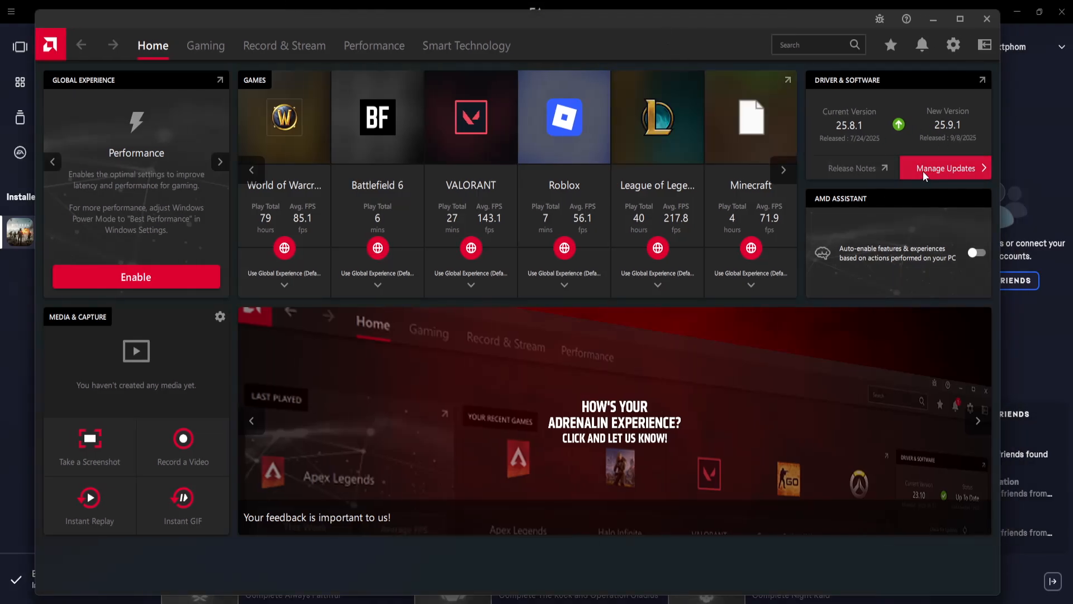
Check driver updates and start installing AMD driver 25.9.1 over 25.8.1
{"action": "left_click", "coordinate": [946, 168]}
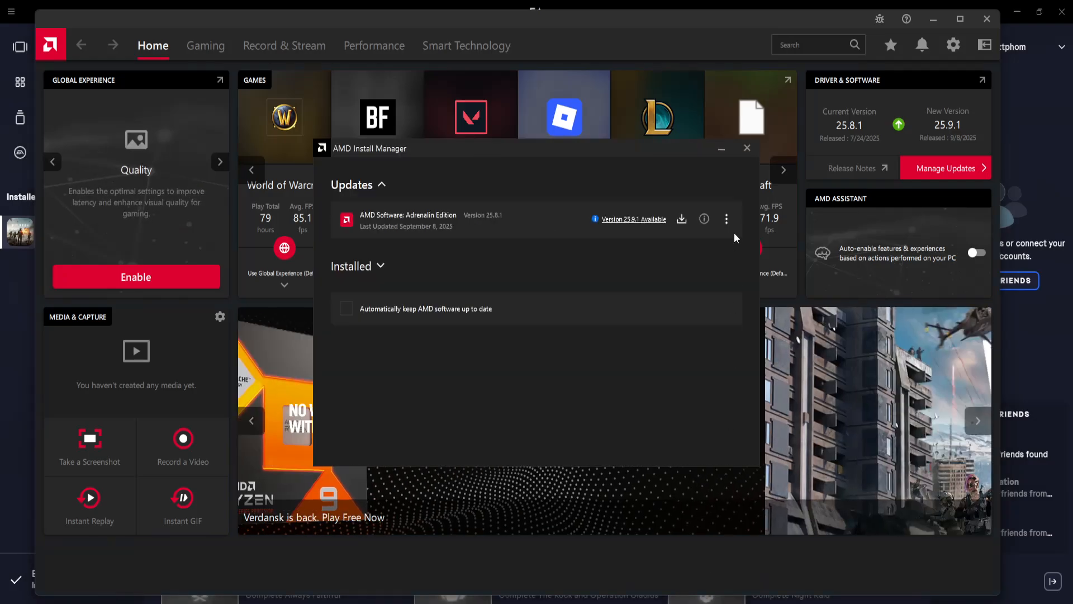
{"action": "left_click", "coordinate": [747, 147]}
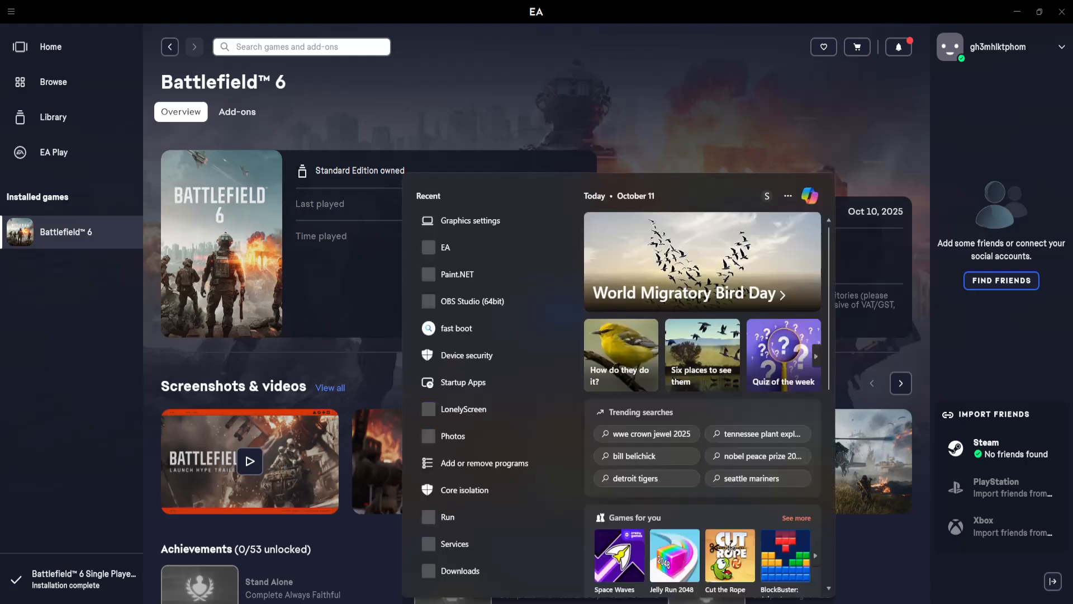
Open Battlefield 6's install folder from its EA app Manage properties
{"action": "type", "text": "ba"}
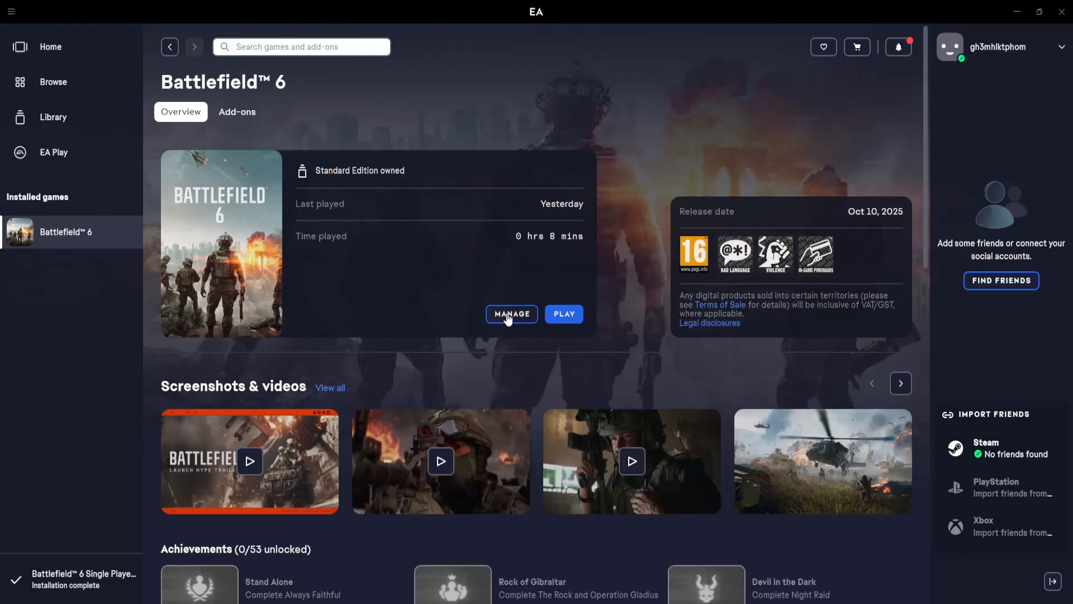
{"action": "left_click", "coordinate": [512, 313]}
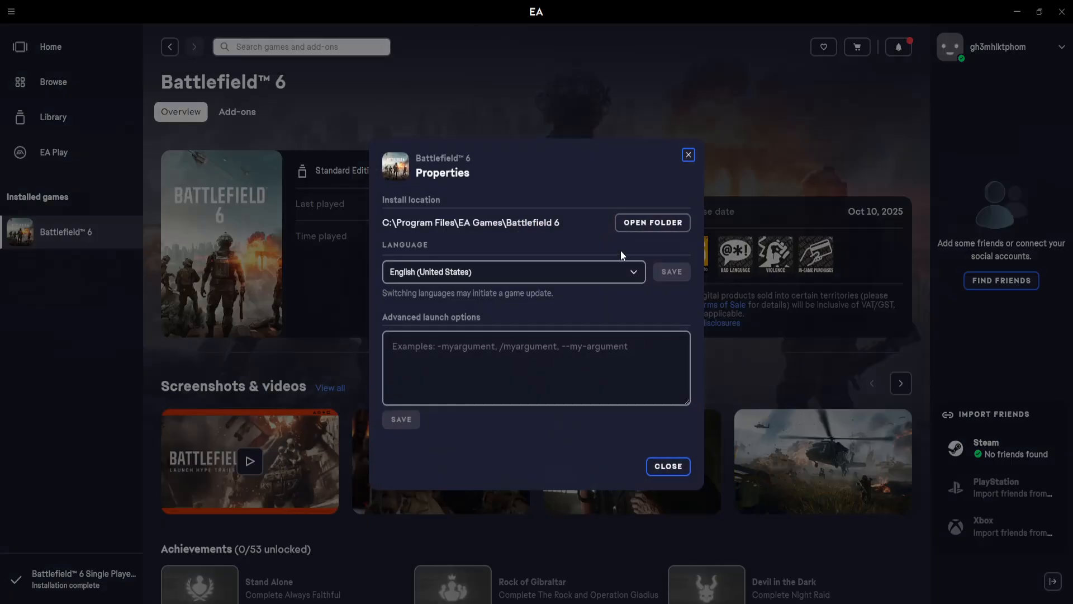
{"action": "left_click", "coordinate": [652, 222]}
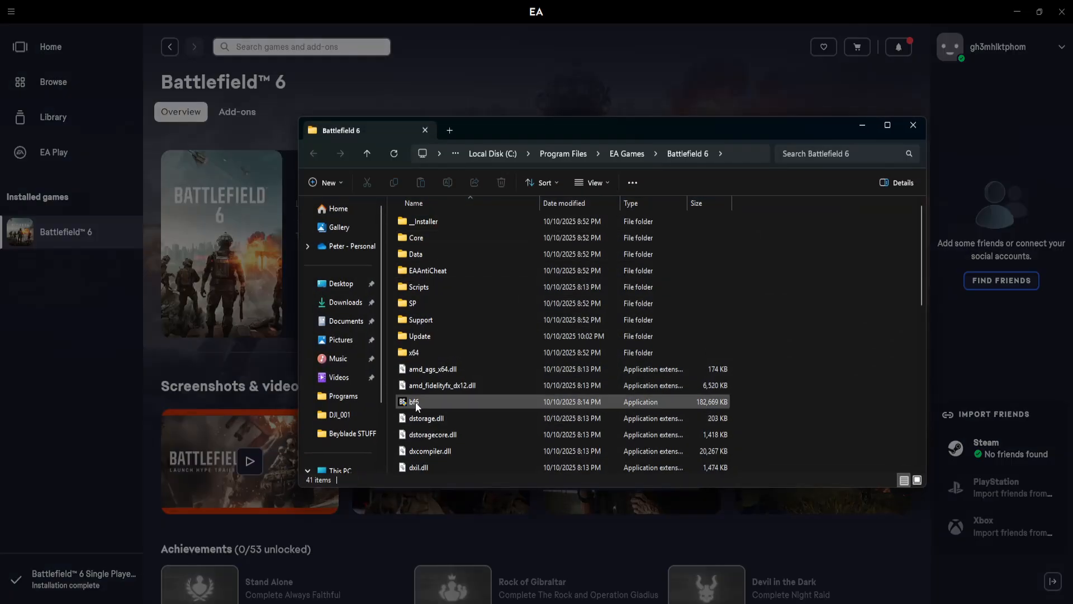
Give bf6 Windows 8 compatibility, admin rights, no fullscreen optimizations; close the folder
{"action": "right_click", "coordinate": [414, 402]}
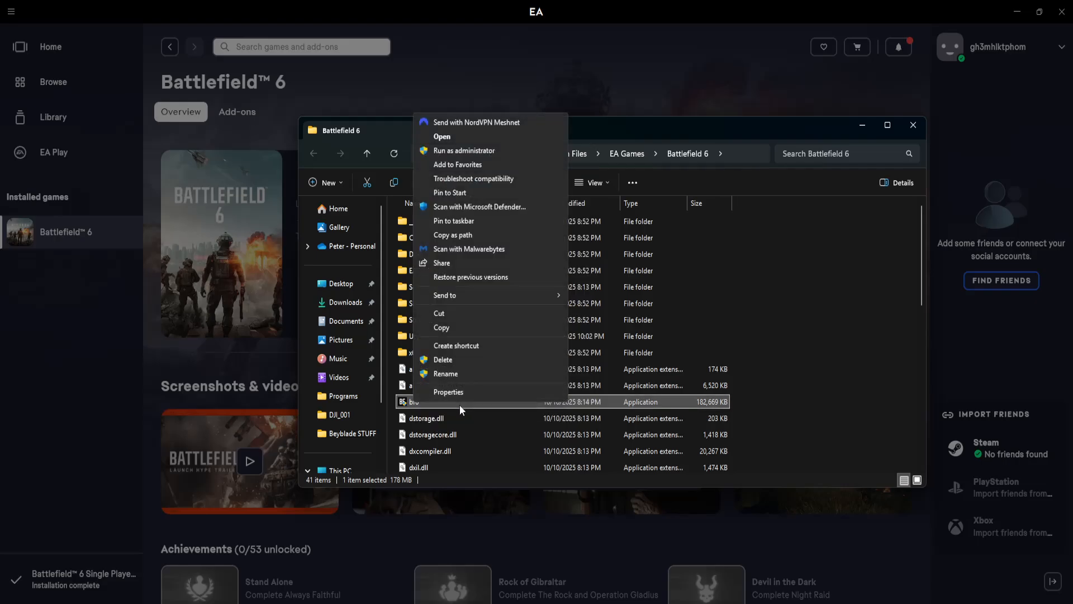
{"action": "left_click", "coordinate": [448, 391]}
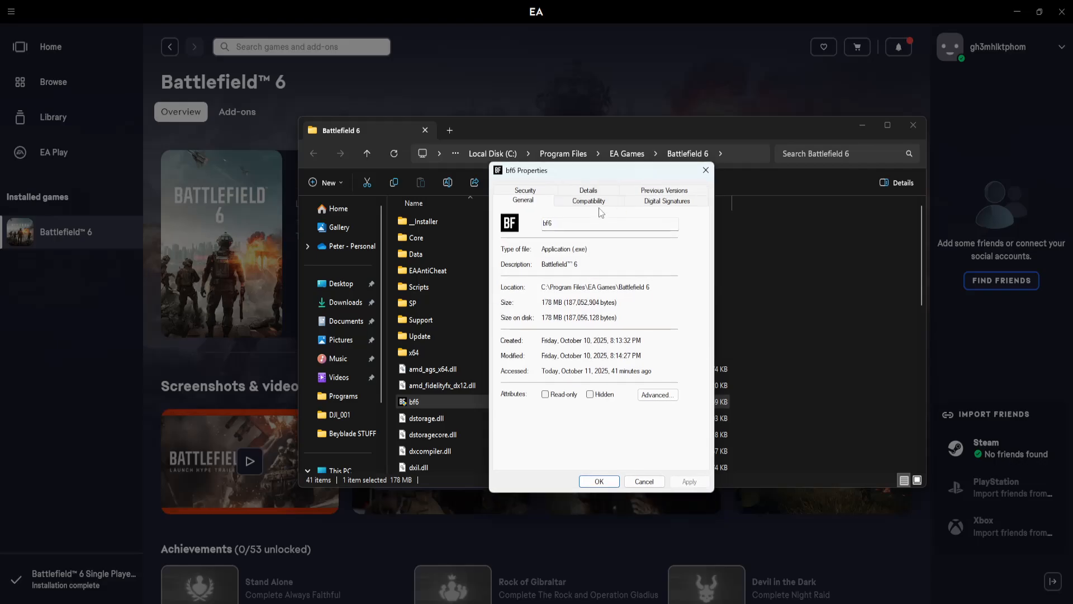
{"action": "left_click", "coordinate": [587, 201]}
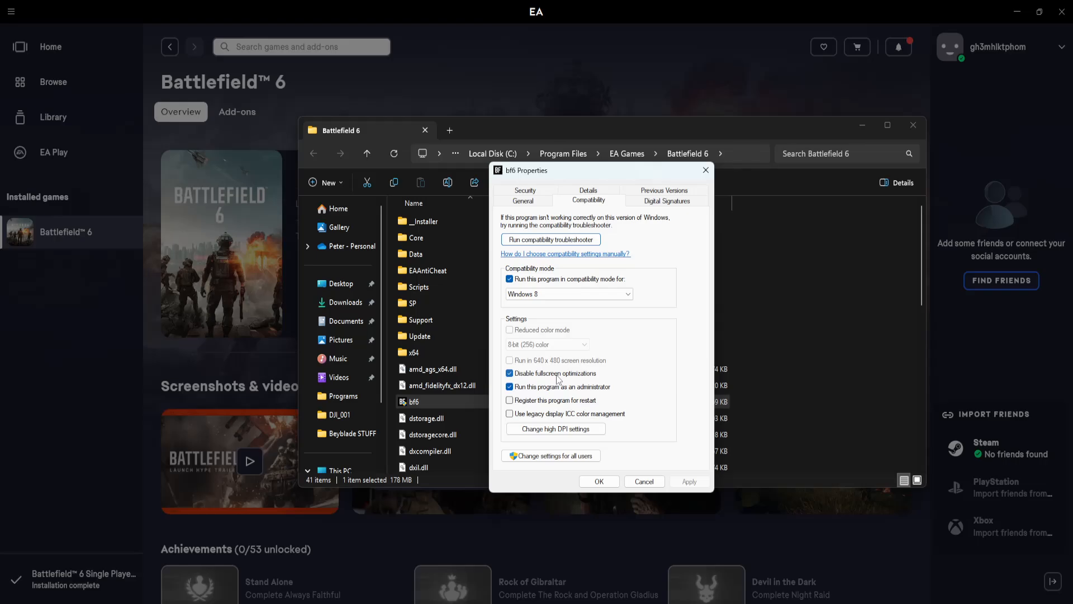
{"action": "mouse_move", "coordinate": [604, 402]}
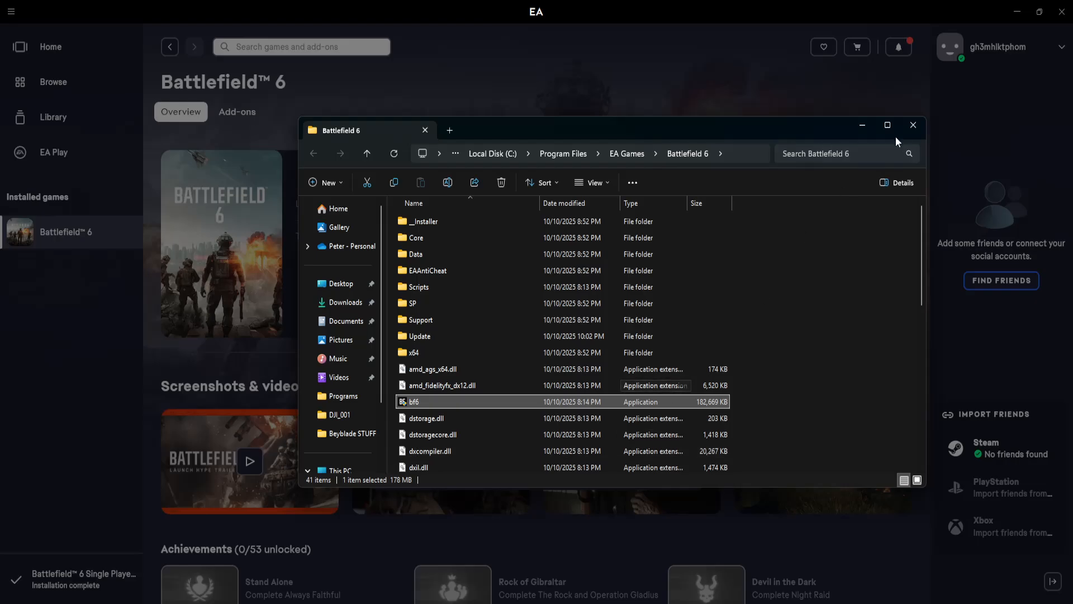
{"action": "left_click", "coordinate": [913, 125]}
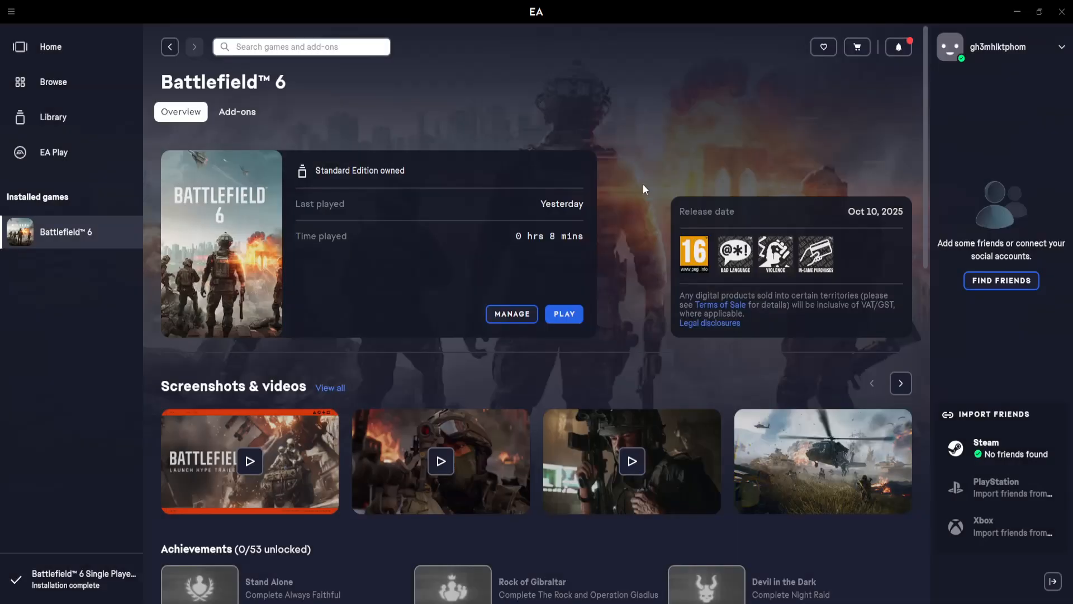
{"action": "mouse_move", "coordinate": [474, 309]}
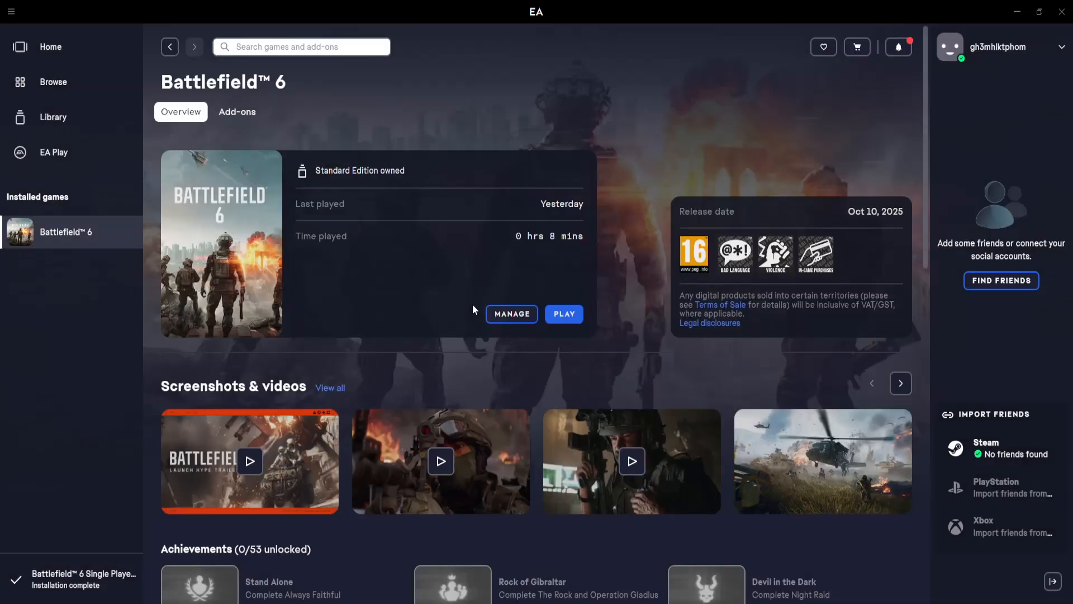
{"action": "mouse_move", "coordinate": [515, 110]}
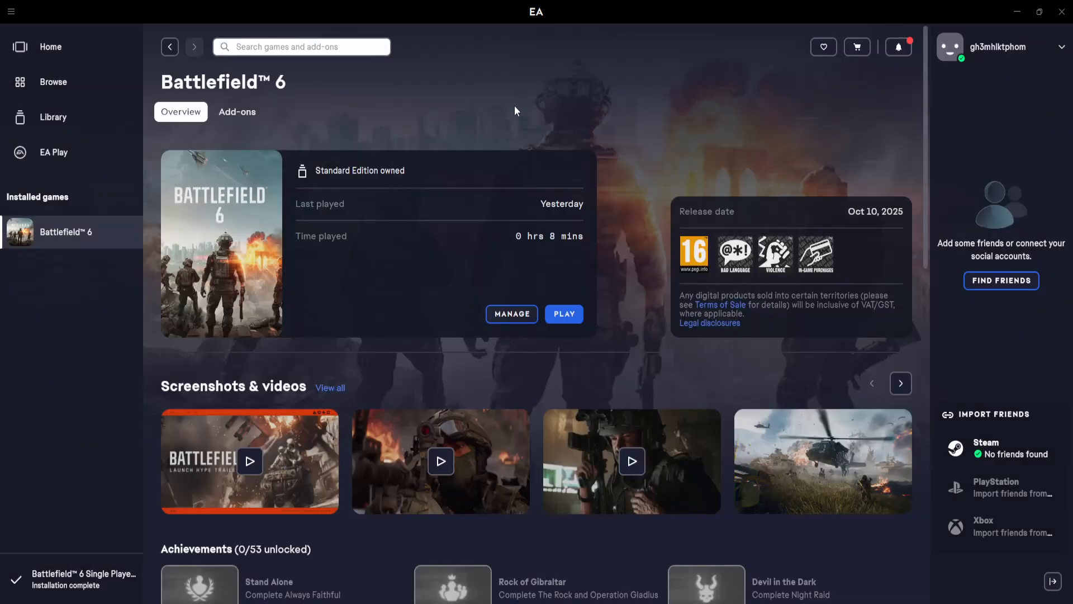